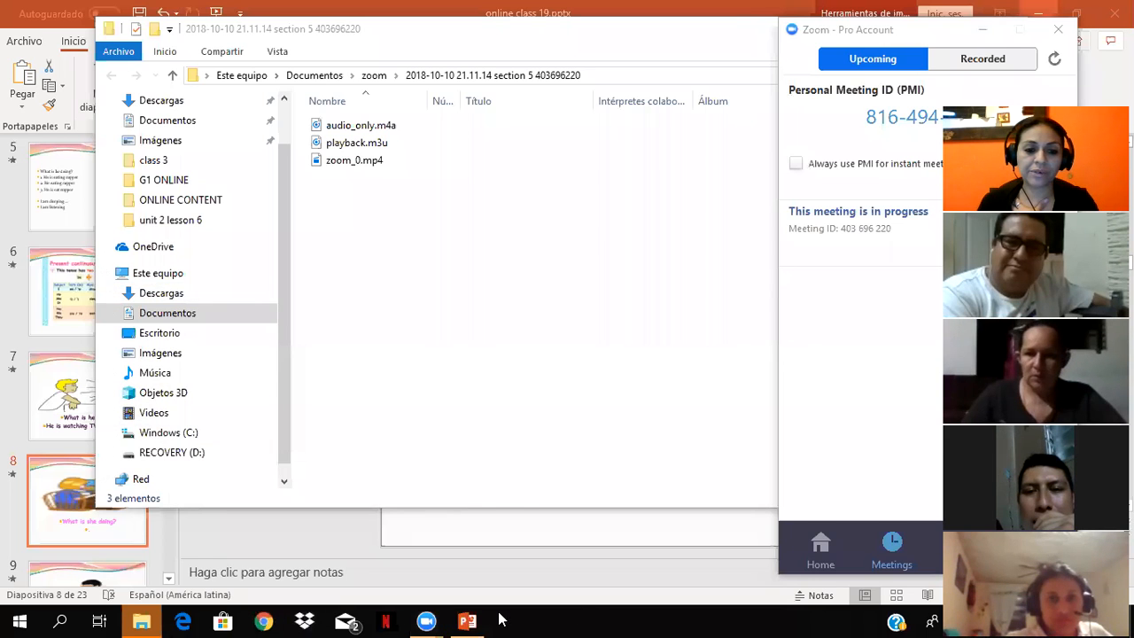
Bring the online class 19 PowerPoint window to the front on slide 8
{"action": "left_click", "coordinate": [467, 620]}
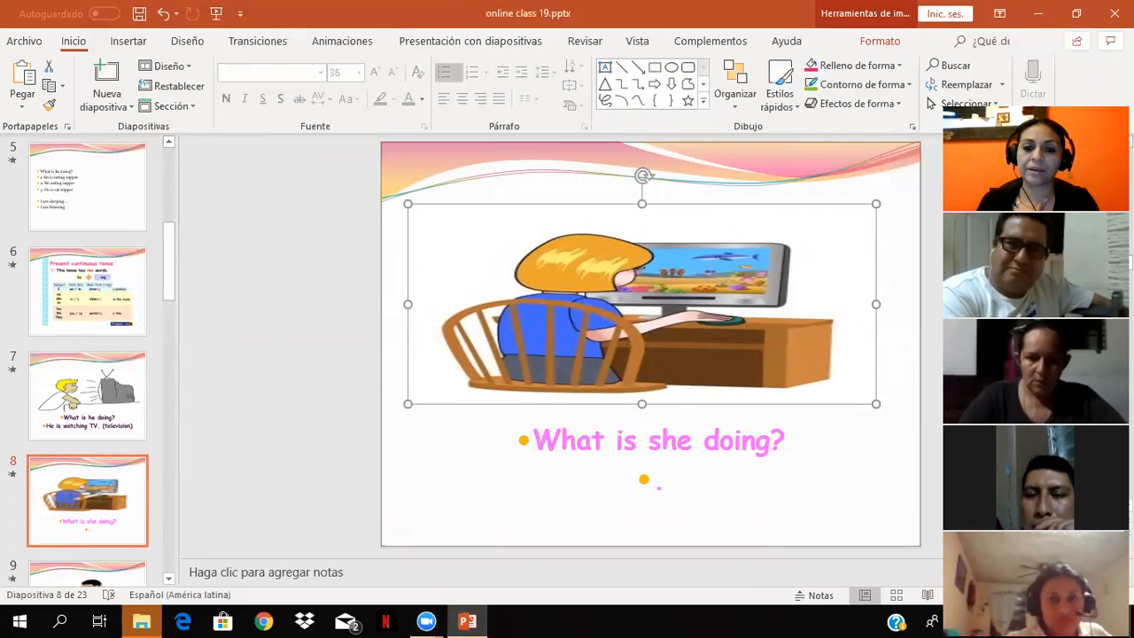
{"action": "mouse_move", "coordinate": [792, 462]}
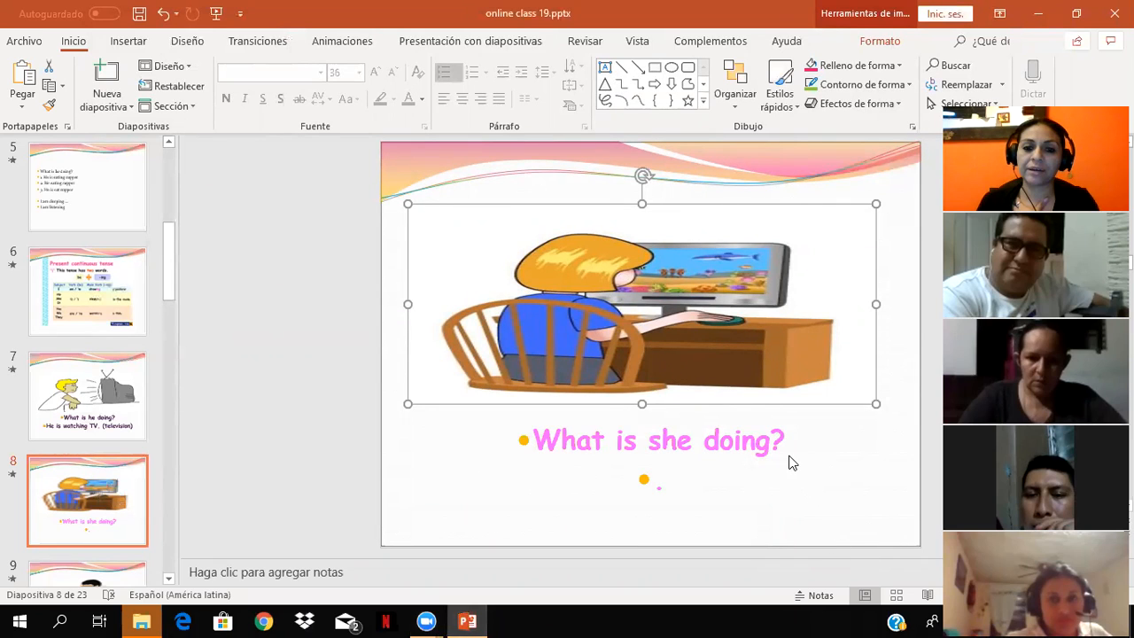
{"action": "mouse_move", "coordinate": [788, 454]}
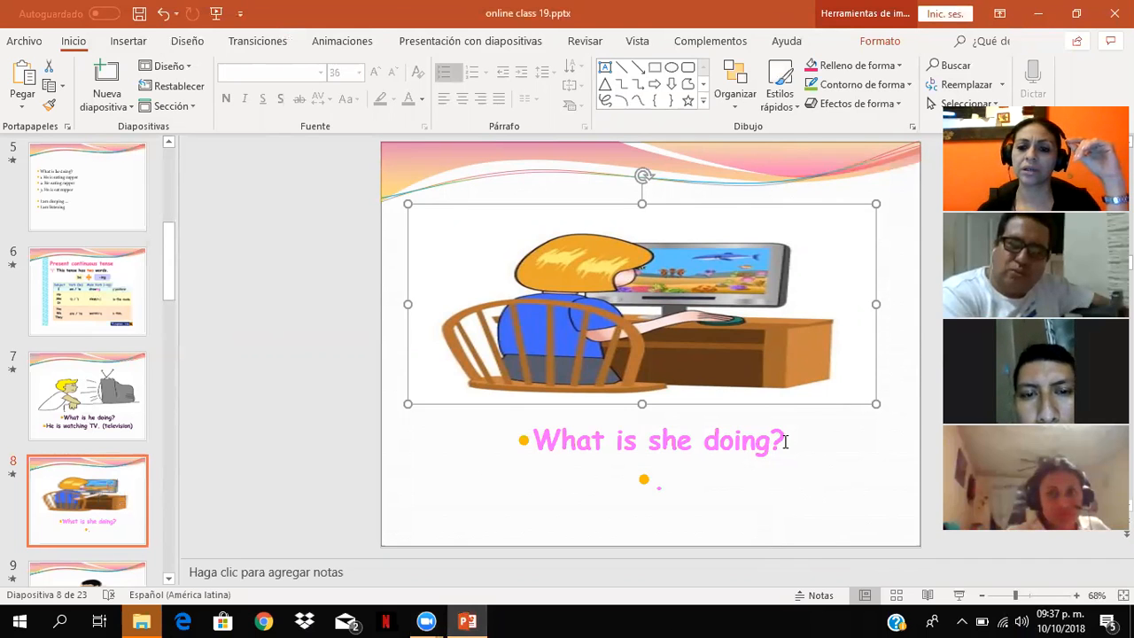
Place the cursor after 'What is she doing?' in slide 8's question box
{"action": "left_click", "coordinate": [655, 440]}
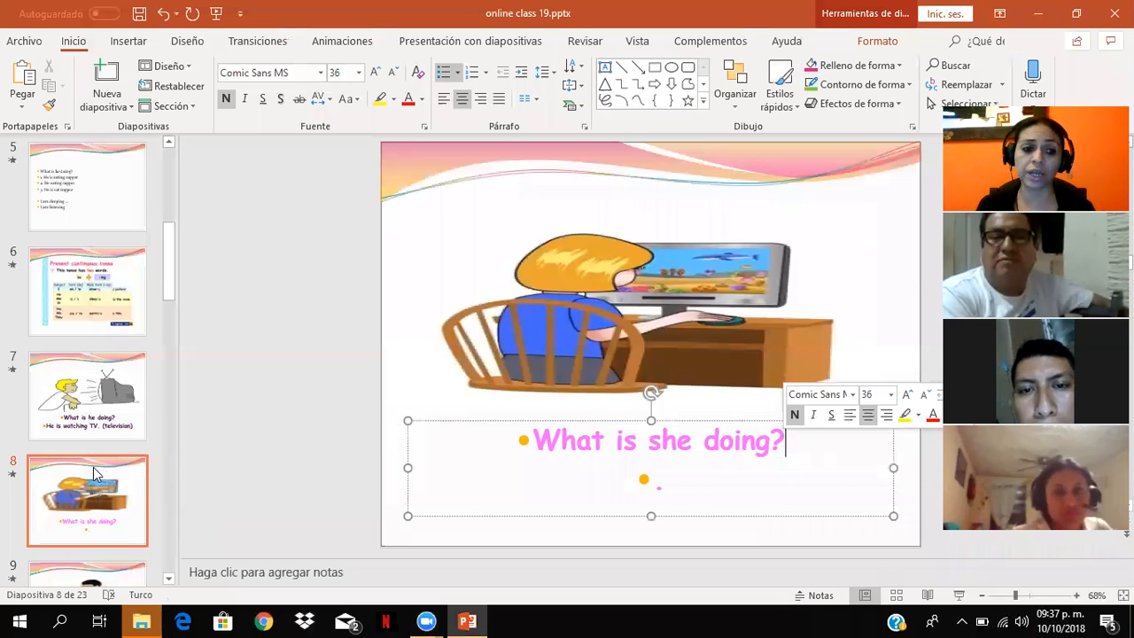
{"action": "mouse_move", "coordinate": [96, 452]}
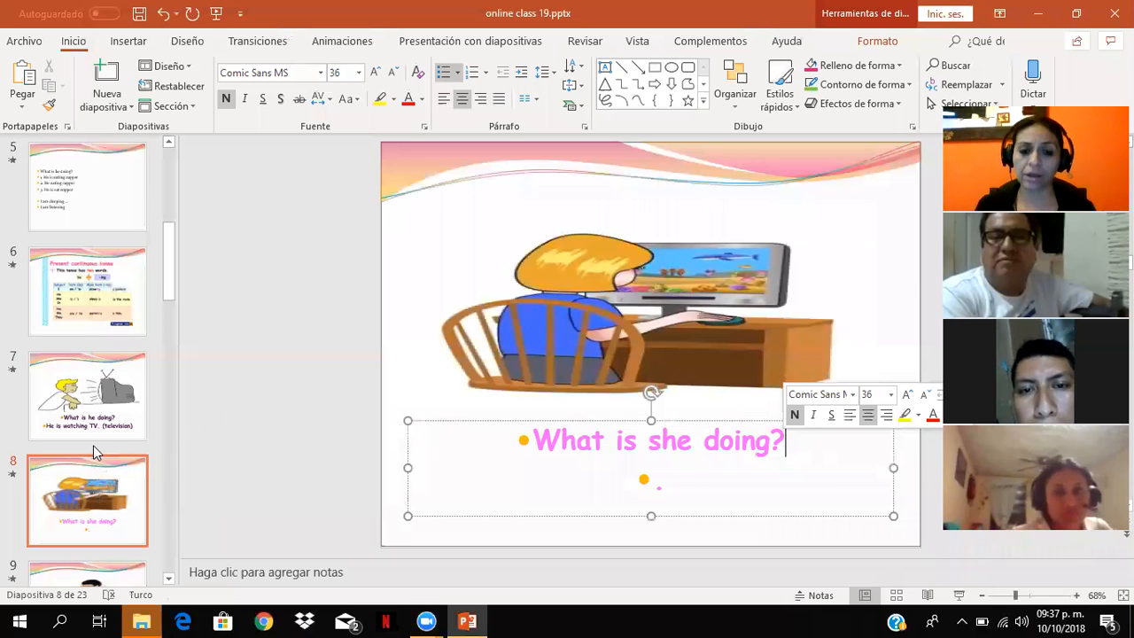